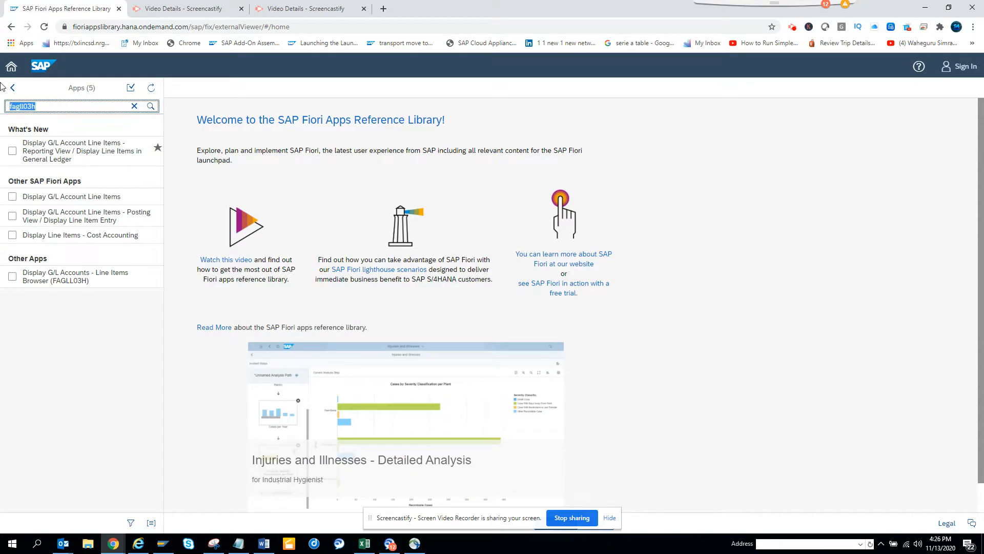
Step: Search the Apps Reference Library for transaction code fbl3n to list matching G/L line item apps
type("fbl")
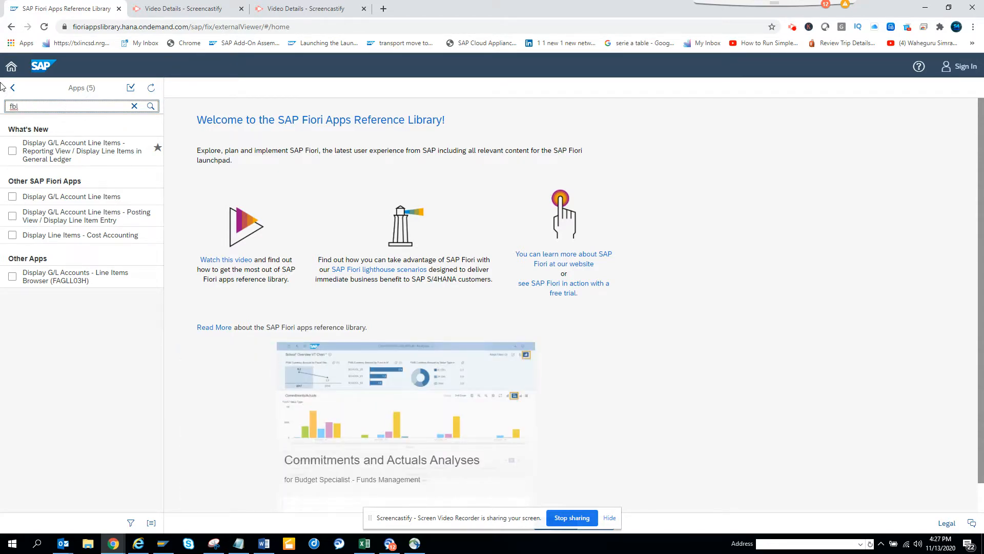
left_click(12, 87)
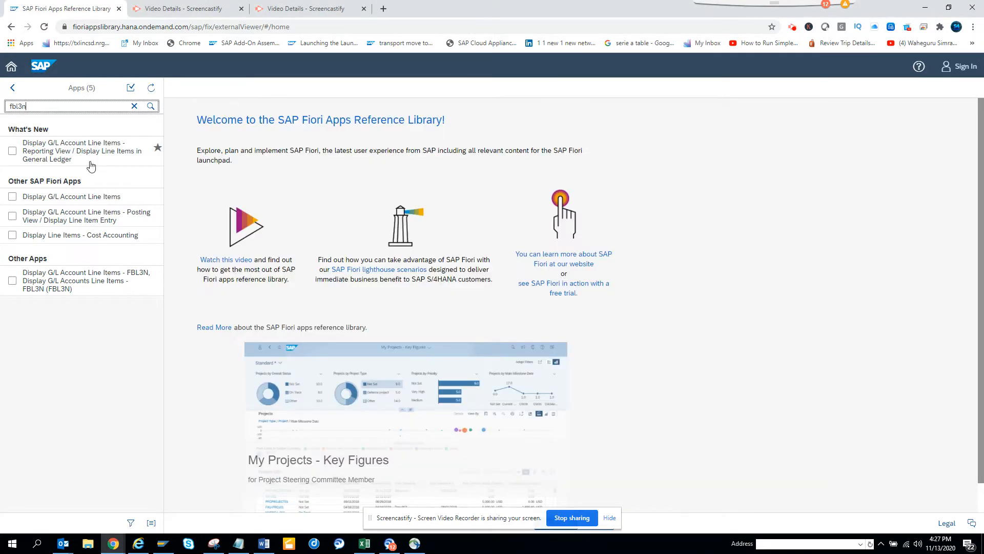
mouse_move(112, 544)
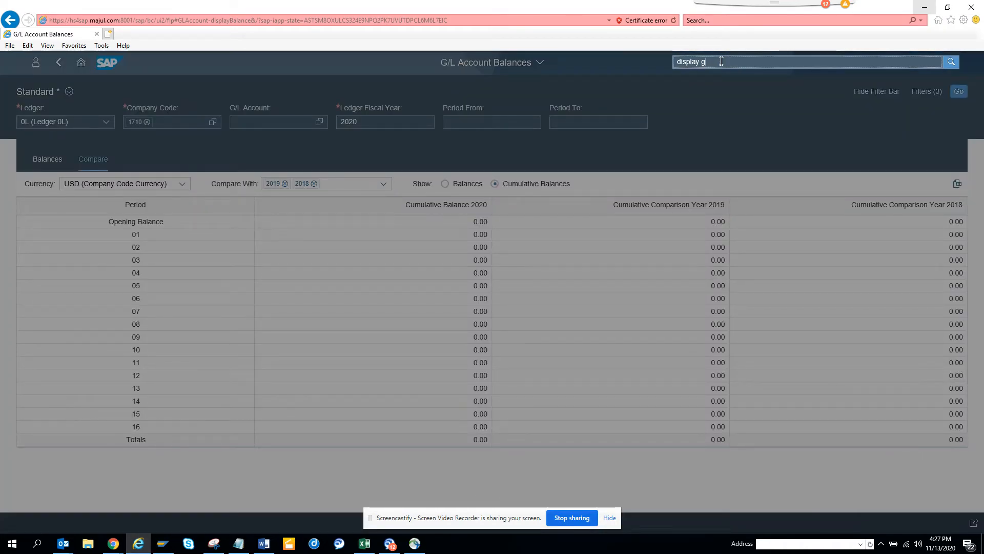
Step: Search the launchpad for 'display g/l' and launch Display G/L Account Line Items - Reporting View
key("Backspace")
type("/l")
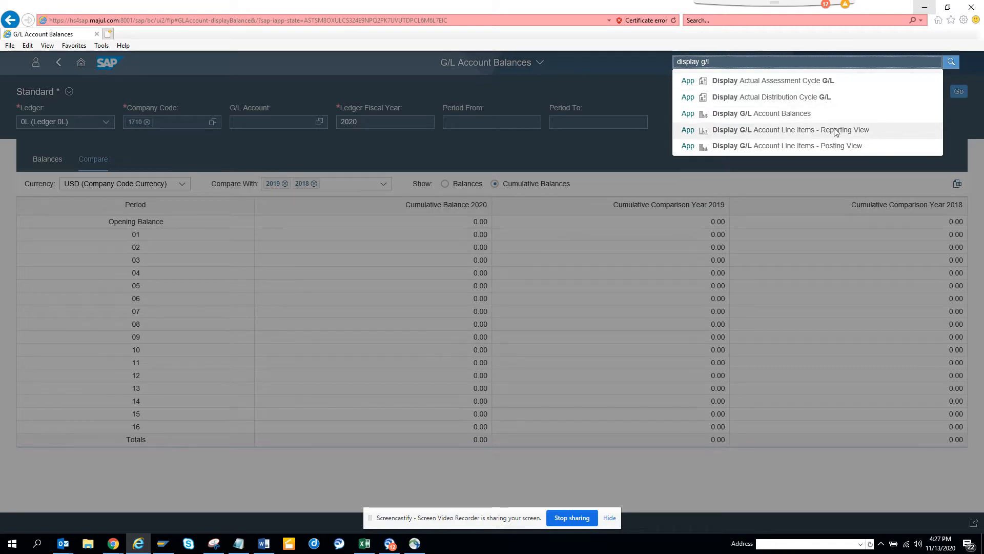
left_click(789, 130)
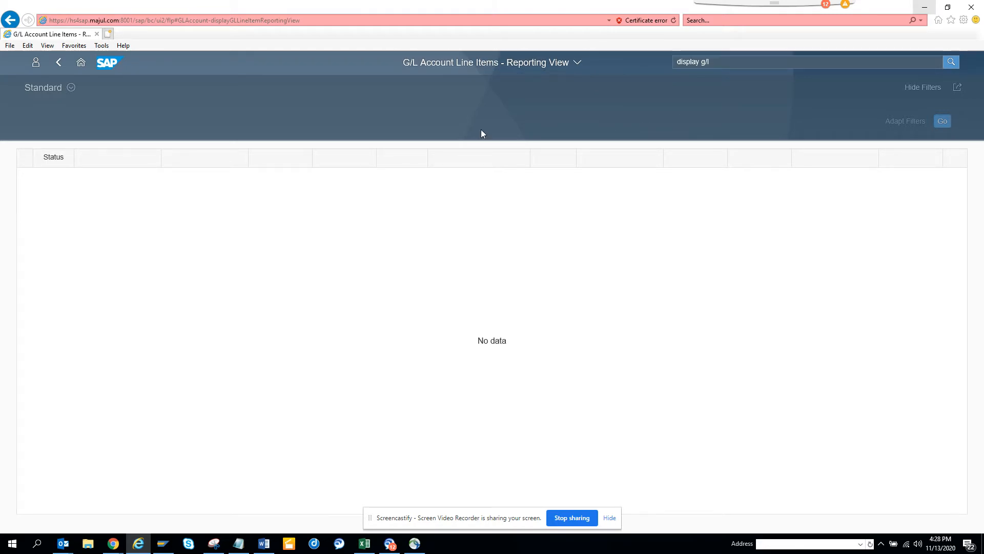
Step: Run the Reporting View report (no data), collapse the filter bar, and recall the G/L display app suggestions
left_click(695, 157)
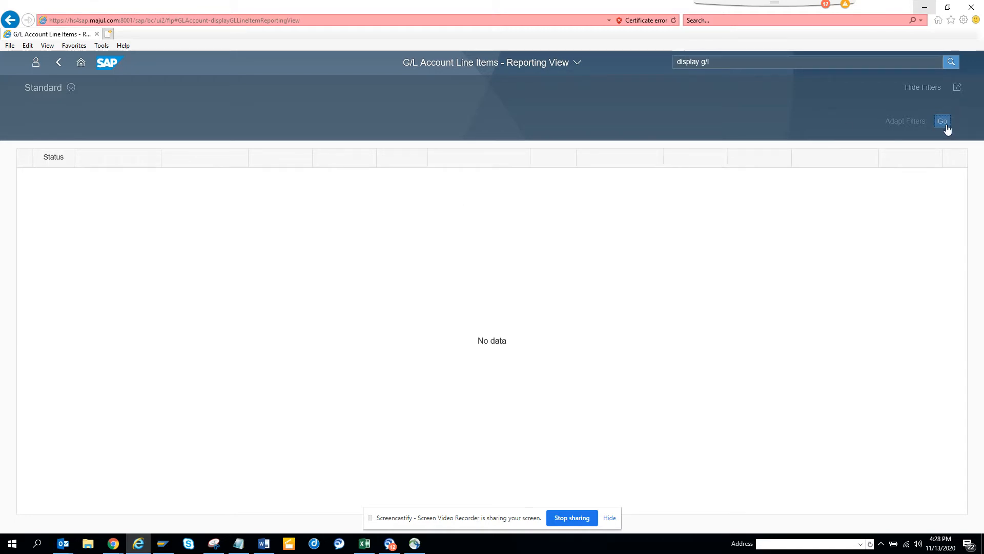
mouse_move(87, 97)
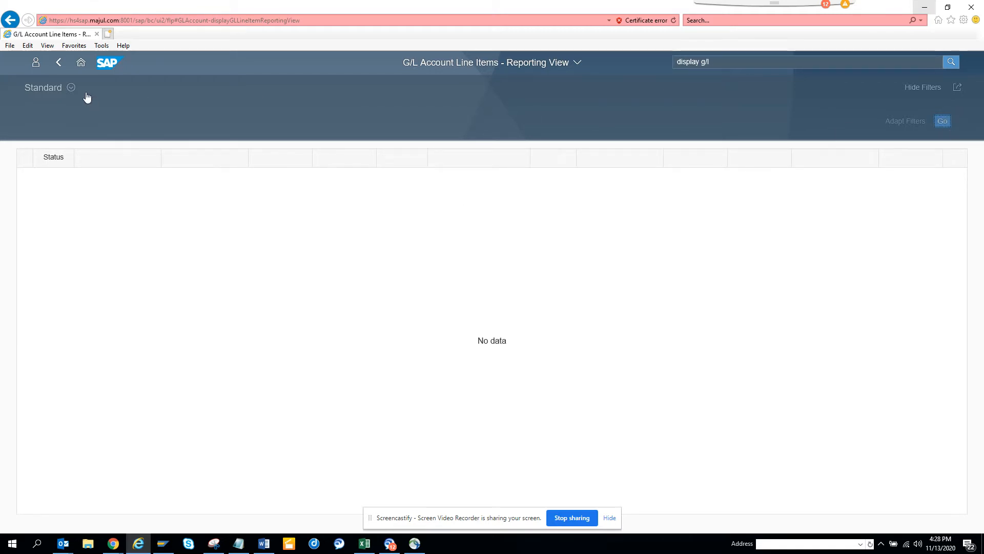
left_click(71, 87)
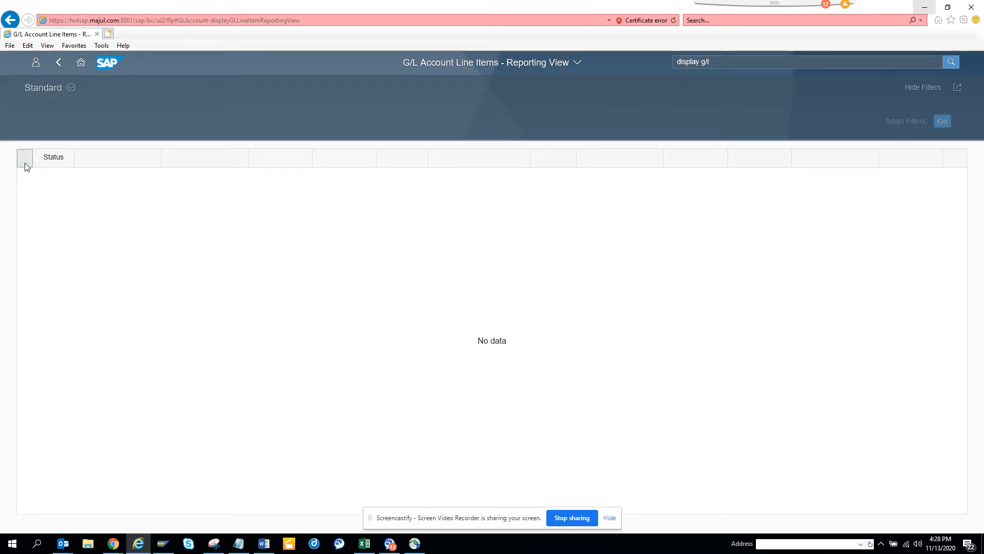
left_click(576, 63)
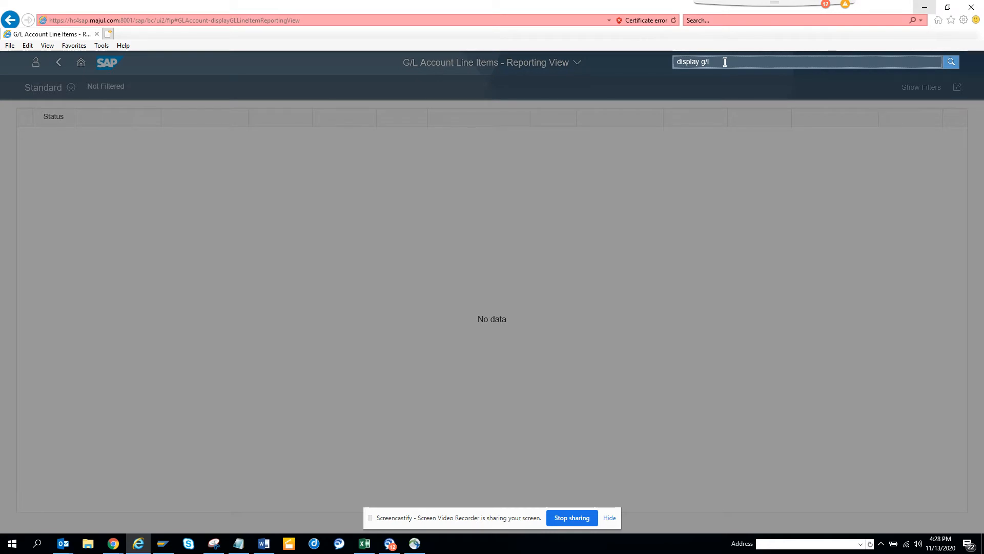
key("Backspace")
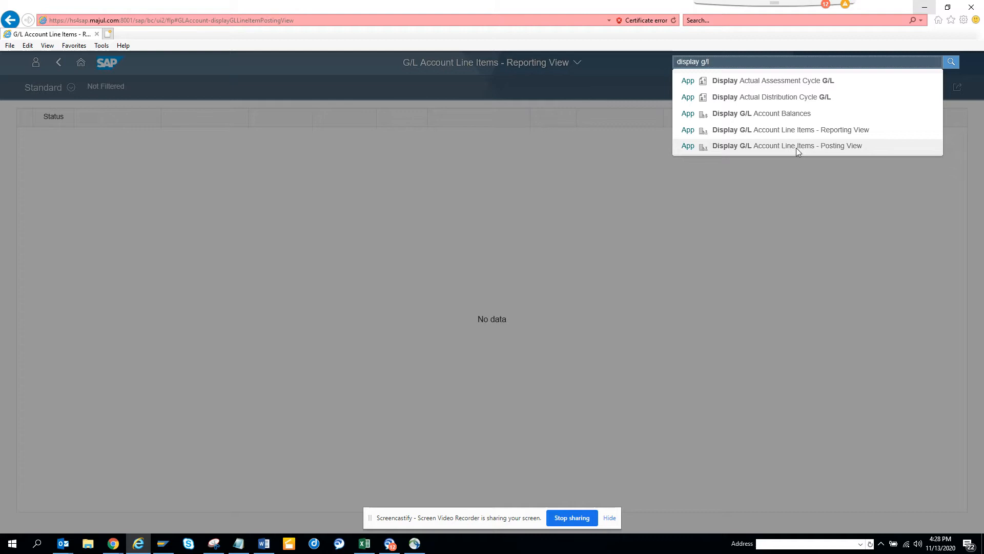
Step: Launch Display G/L Account Line Items - Posting View from the search suggestions
left_click(788, 145)
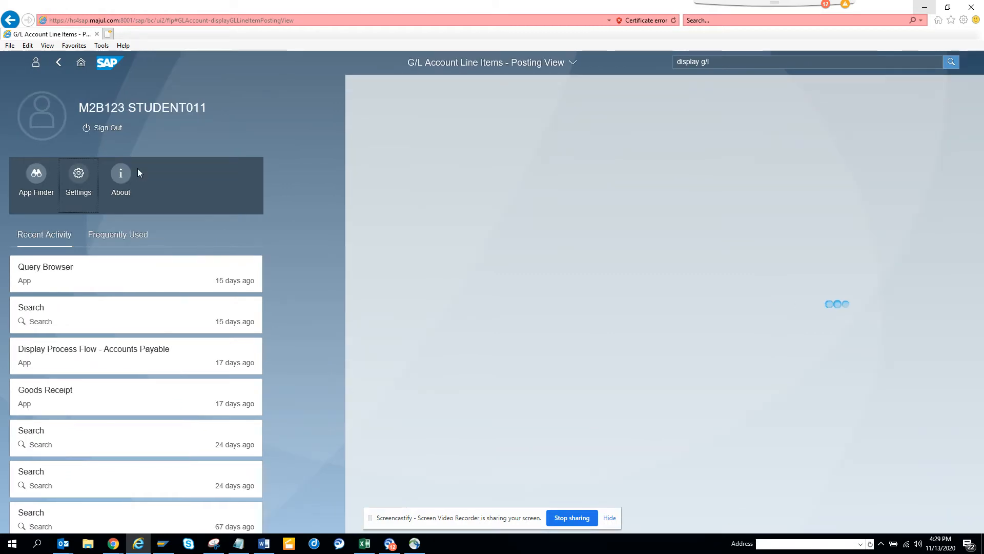
Step: Review the user's Default Values (company code 1710, fiscal year 2020) in Settings and cancel without changes
left_click(78, 177)
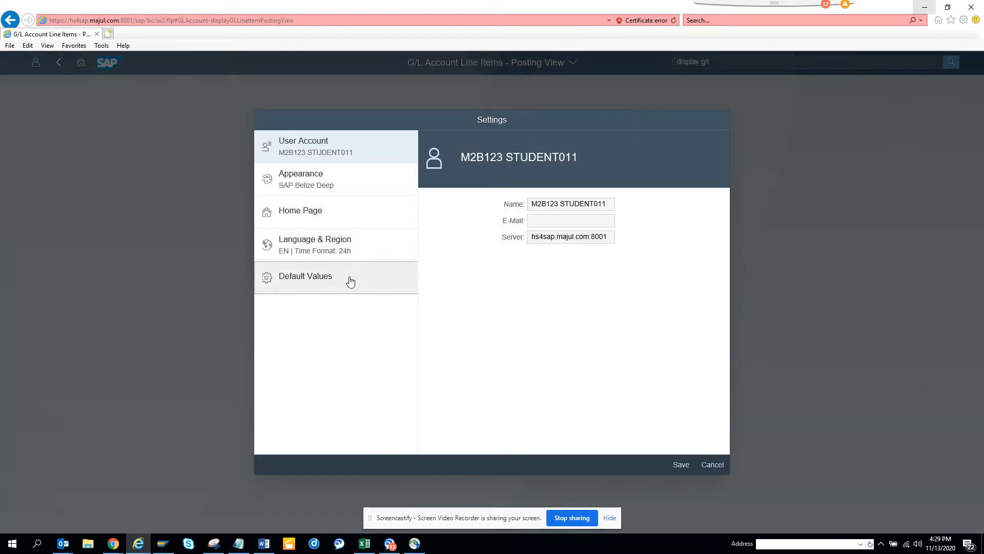
left_click(306, 276)
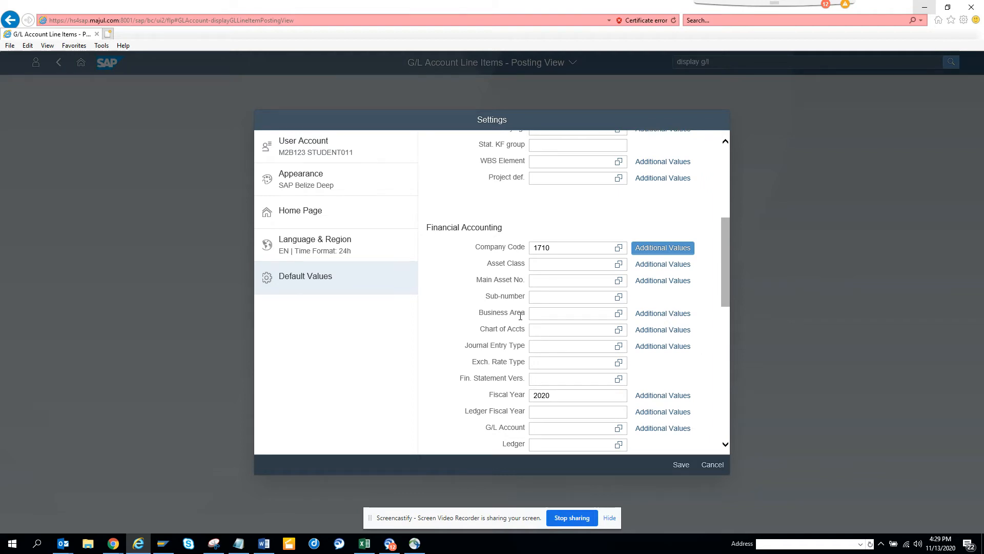
scroll("down", 3)
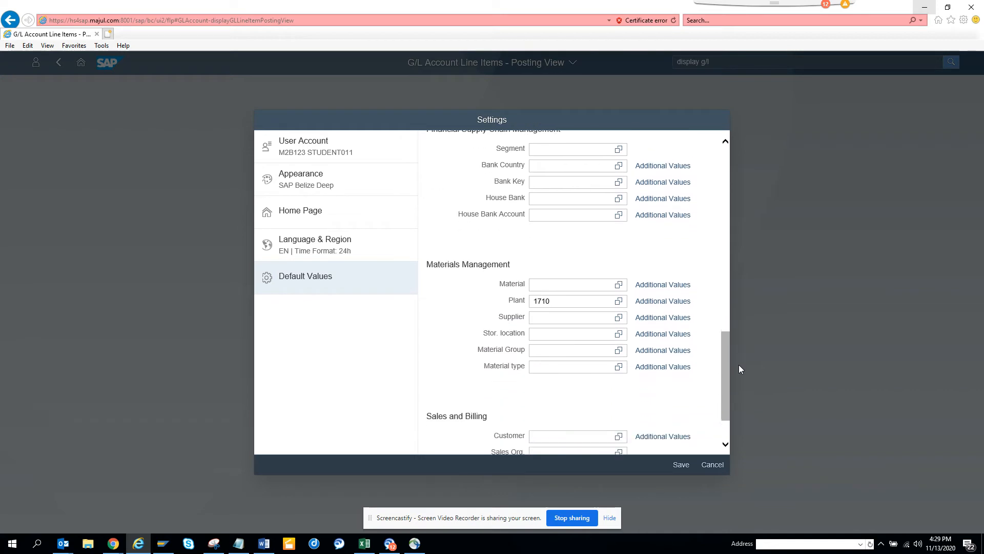
scroll("down", 3)
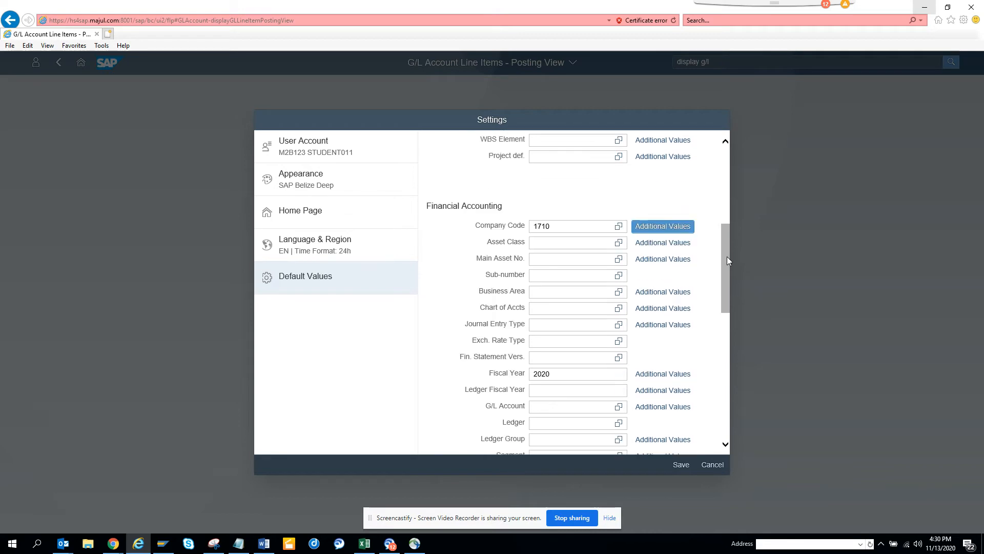
scroll("down", 3)
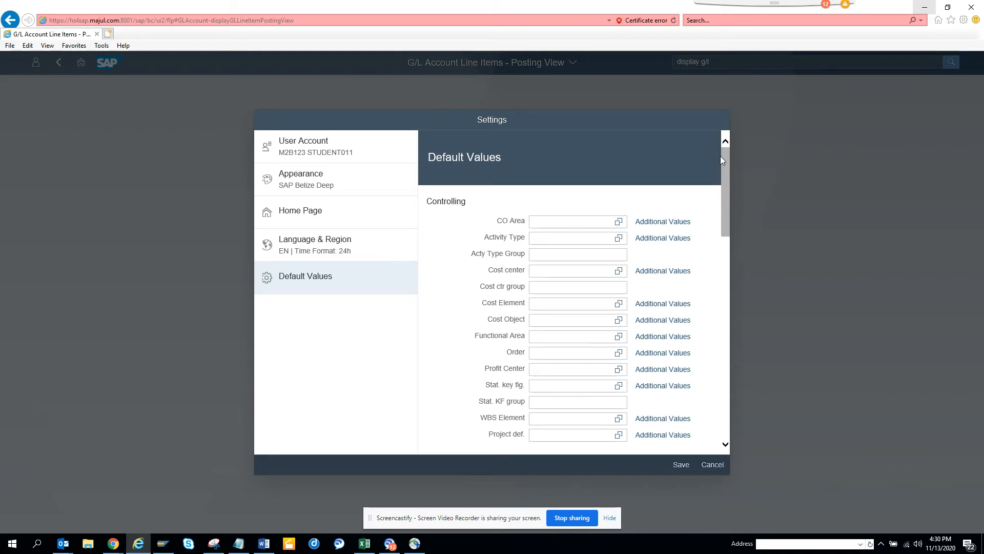
mouse_move(663, 222)
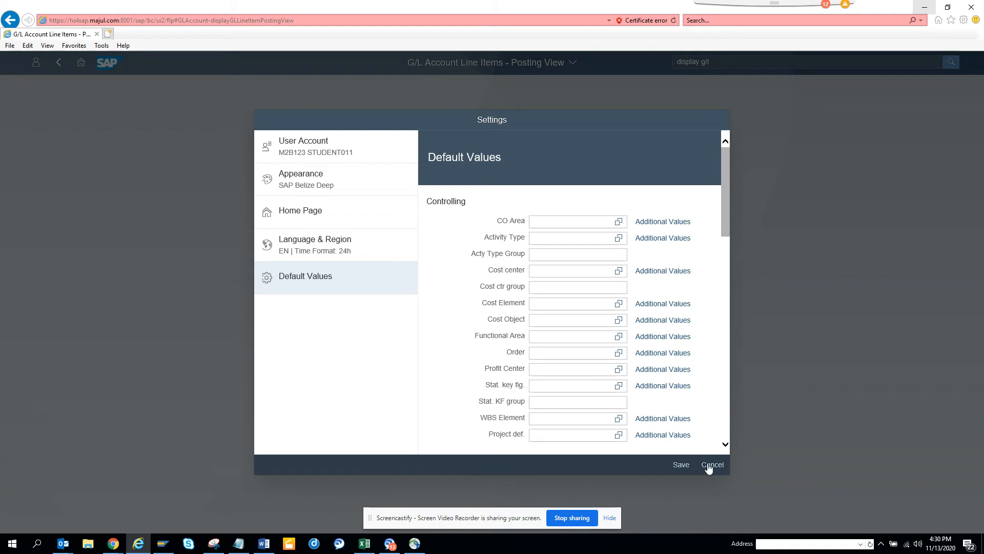
left_click(711, 465)
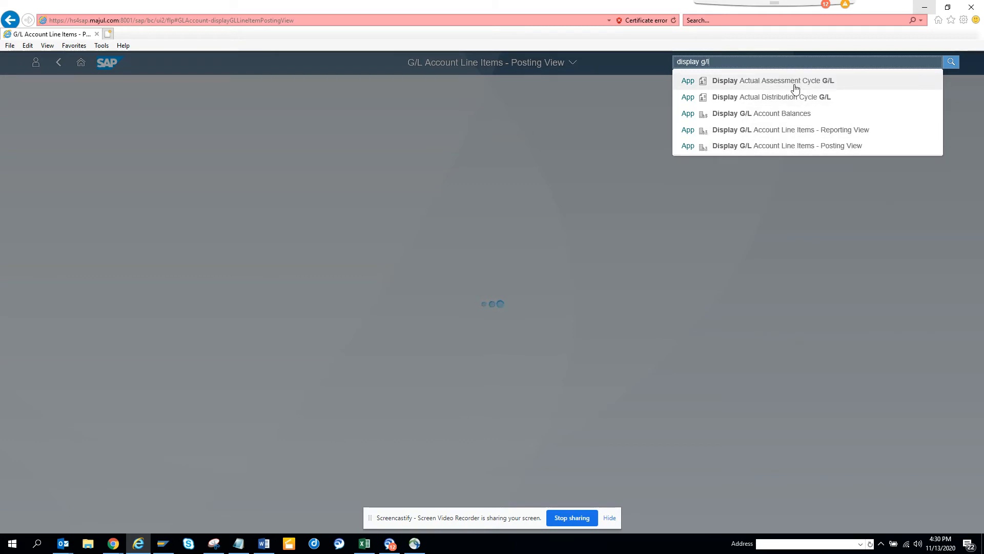
Step: Launch G/L Account Balances, choose ledger 2L and run the report for company code 1710
left_click(761, 114)
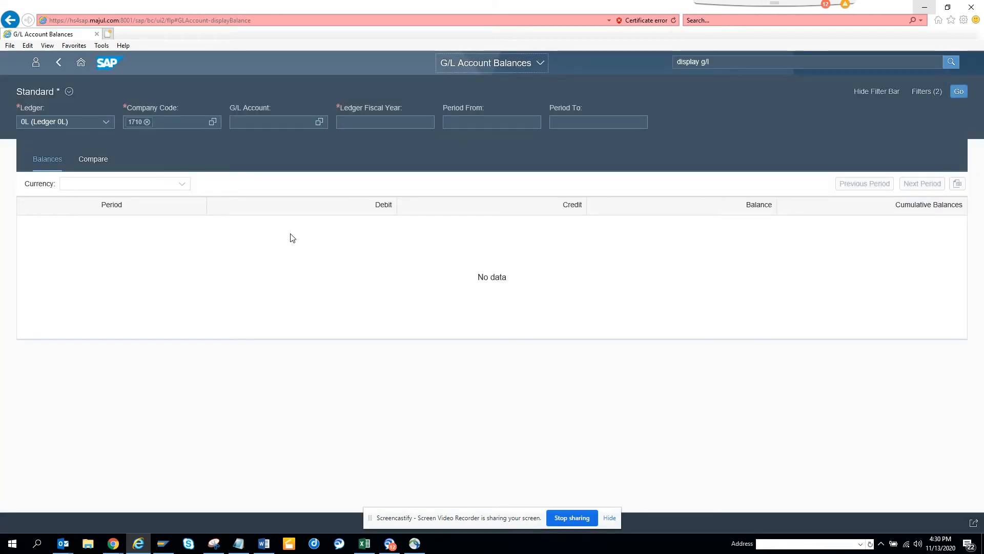
left_click(106, 122)
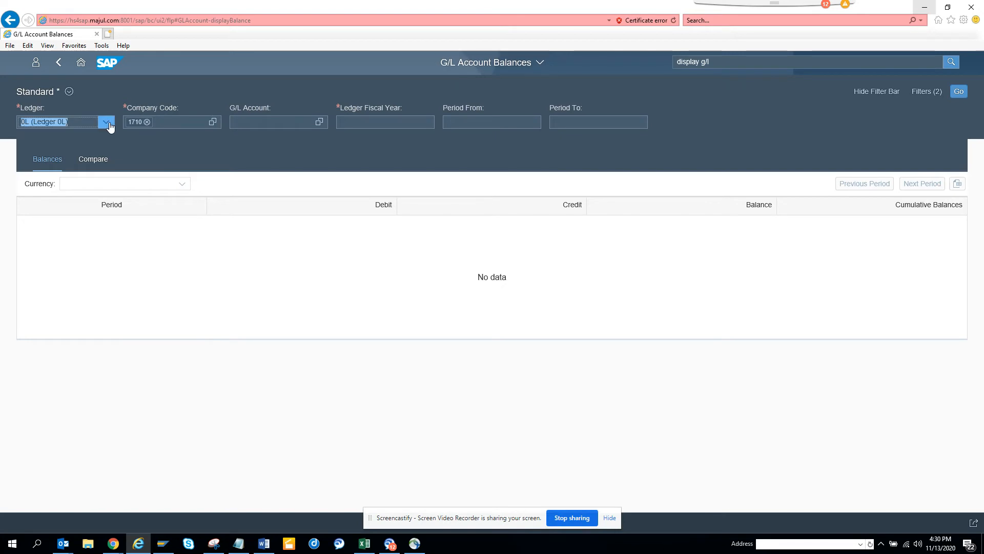
left_click(107, 122)
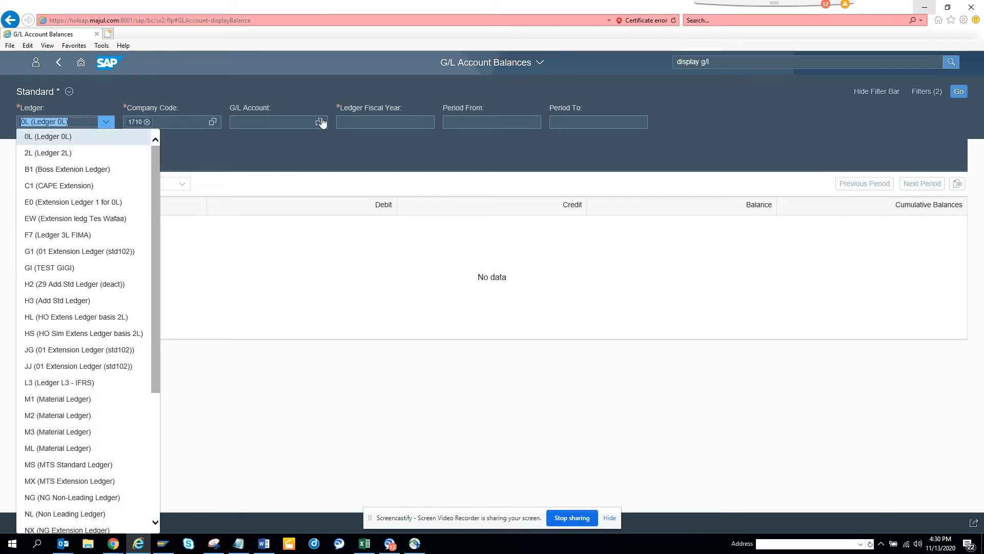
left_click(48, 136)
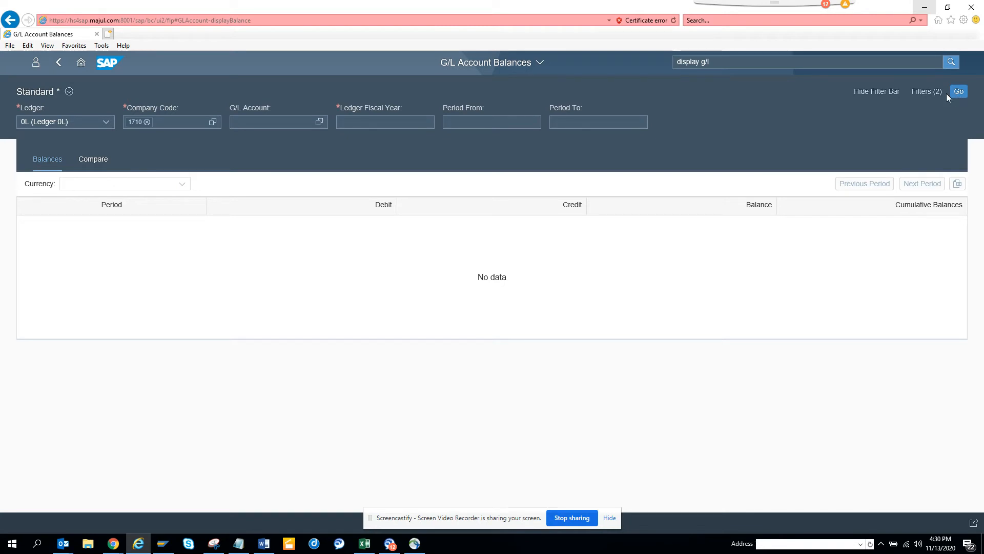
left_click(106, 122)
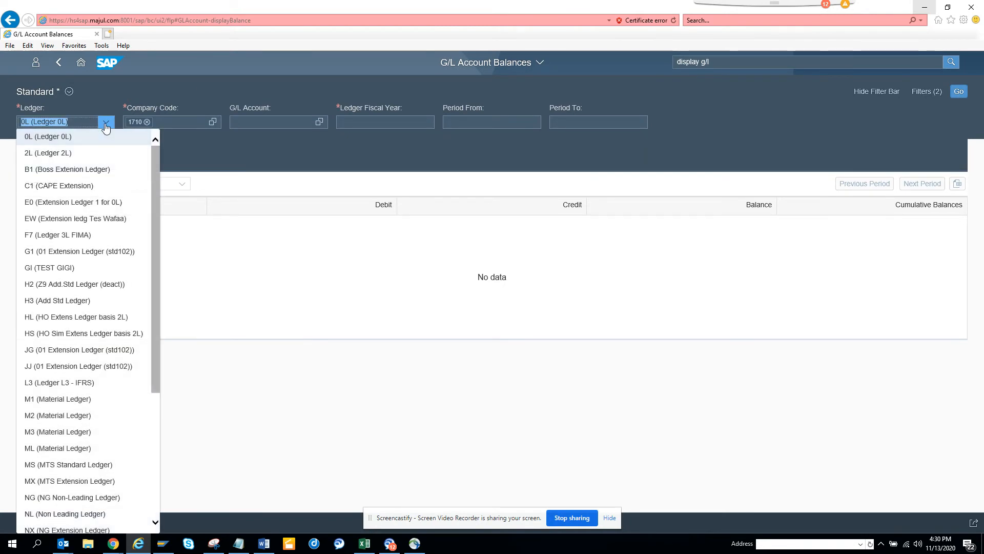
left_click(49, 153)
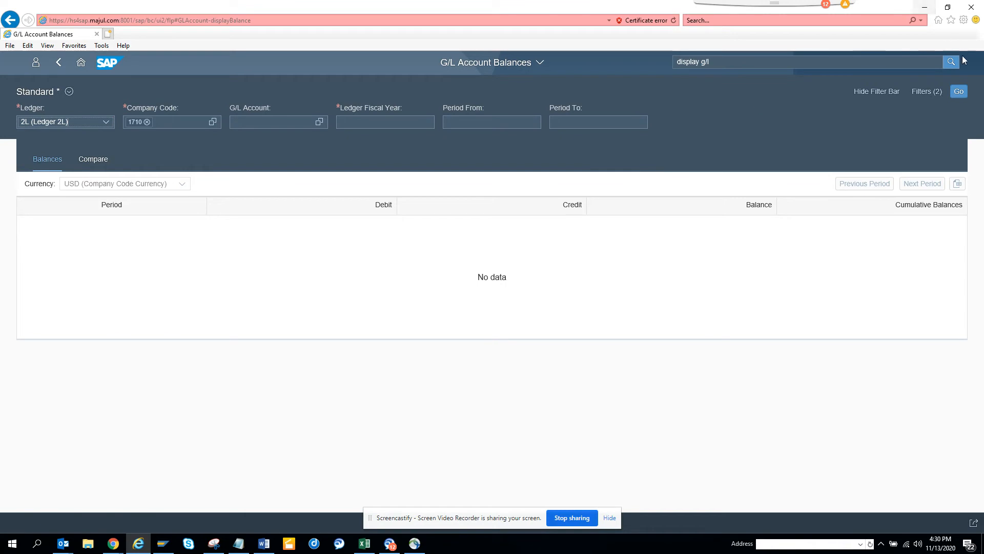
left_click(959, 91)
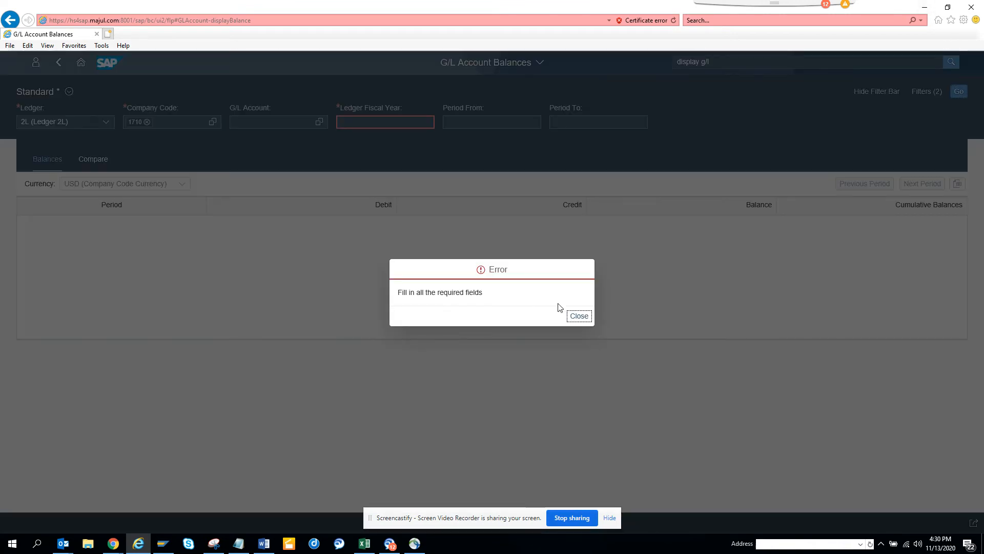
left_click(577, 316)
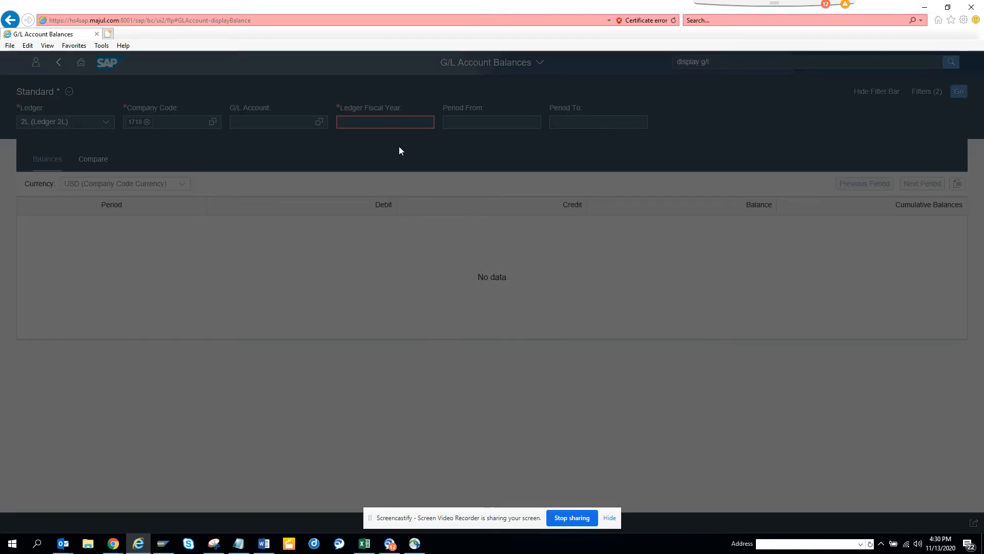
Step: Enter ledger fiscal year 2020 to load the period balances totaling 299,875.10
left_click(385, 122)
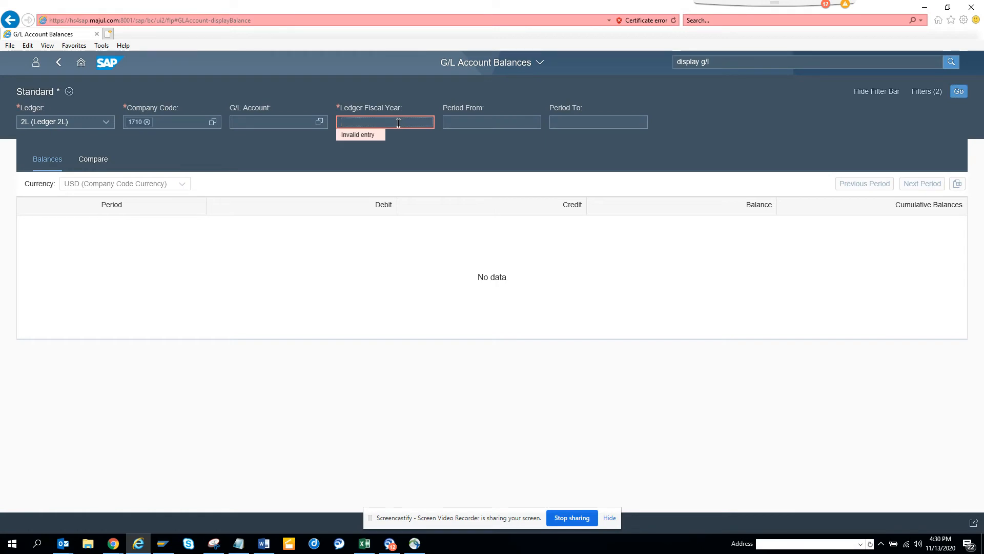
type("2020")
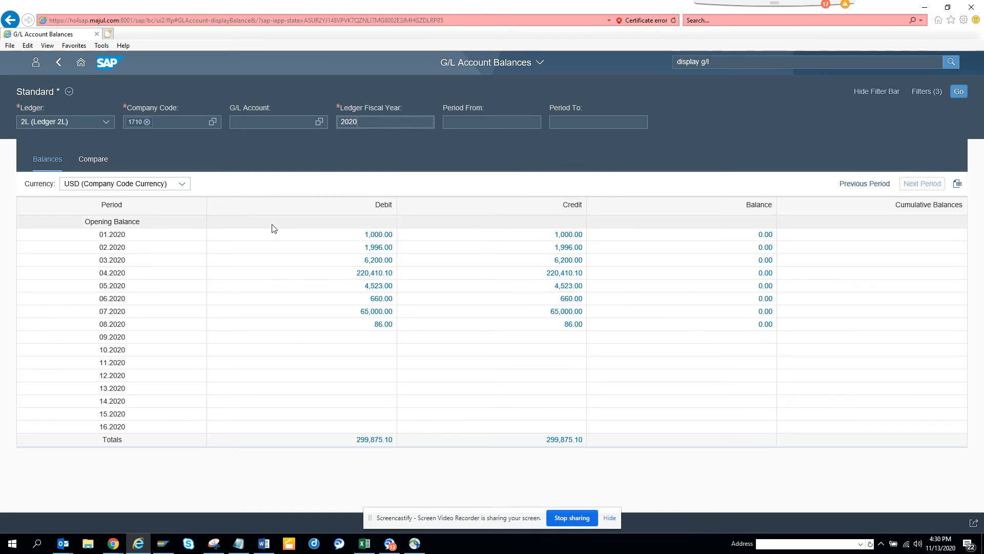
left_click(93, 159)
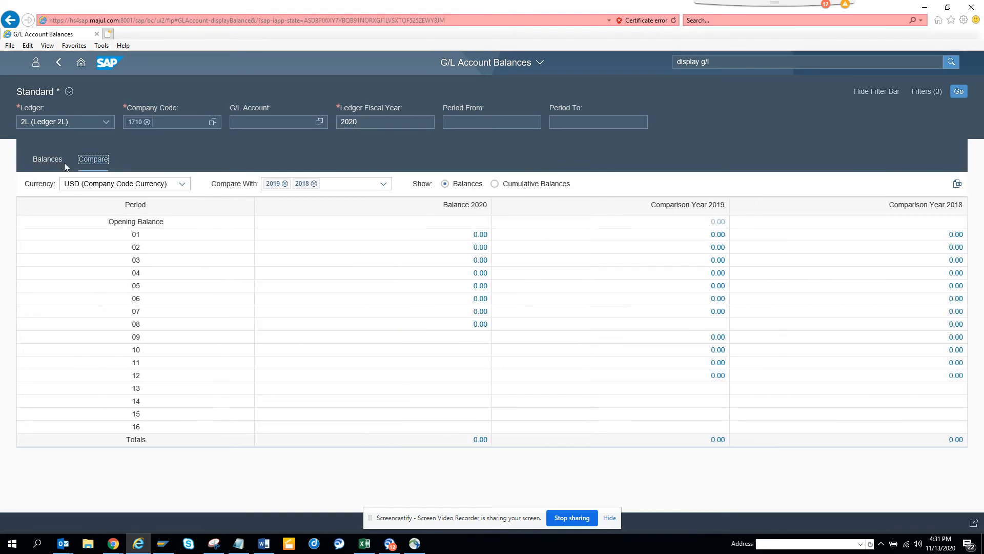
left_click(48, 159)
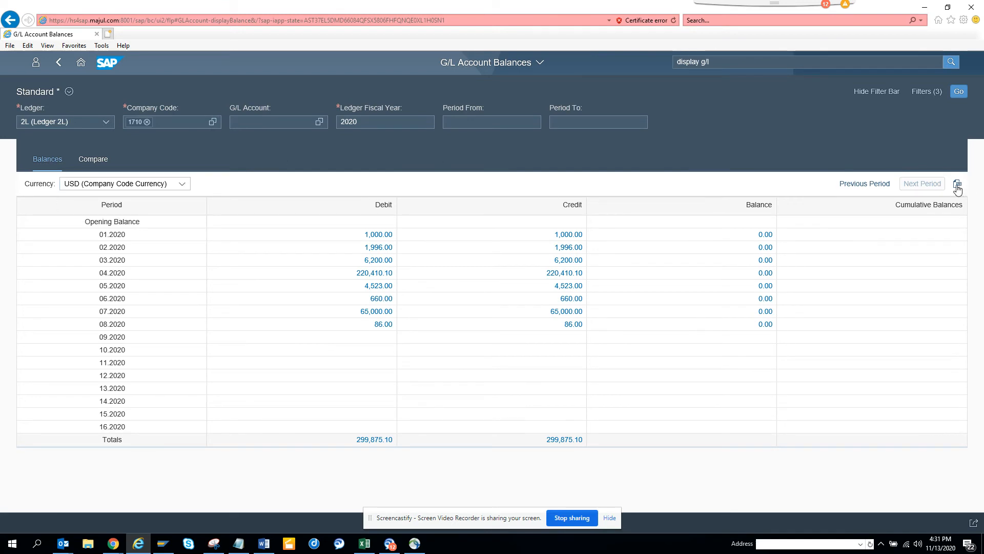
mouse_move(957, 183)
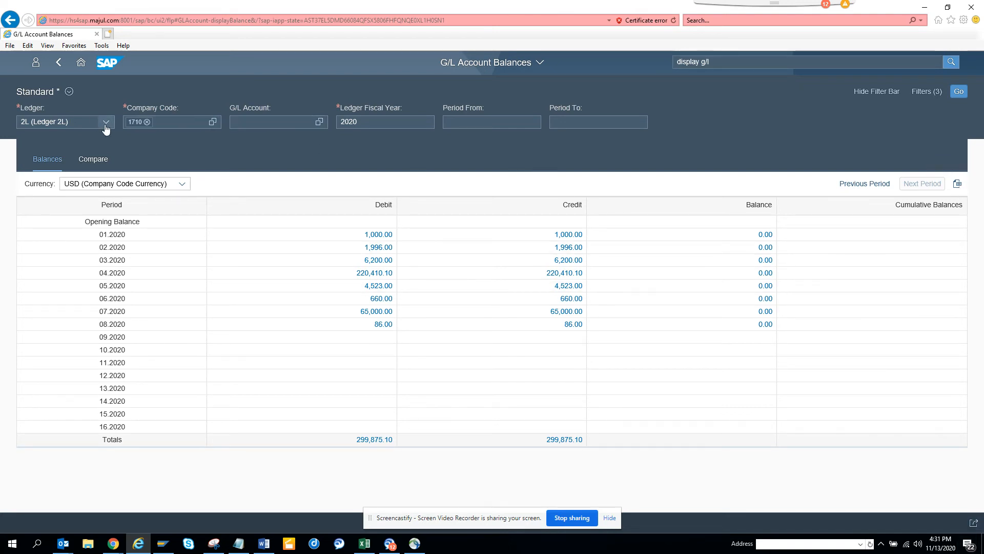
Step: Switch the ledger to B1 Boss Extension Ledger and reload the 2020 balances
left_click(106, 122)
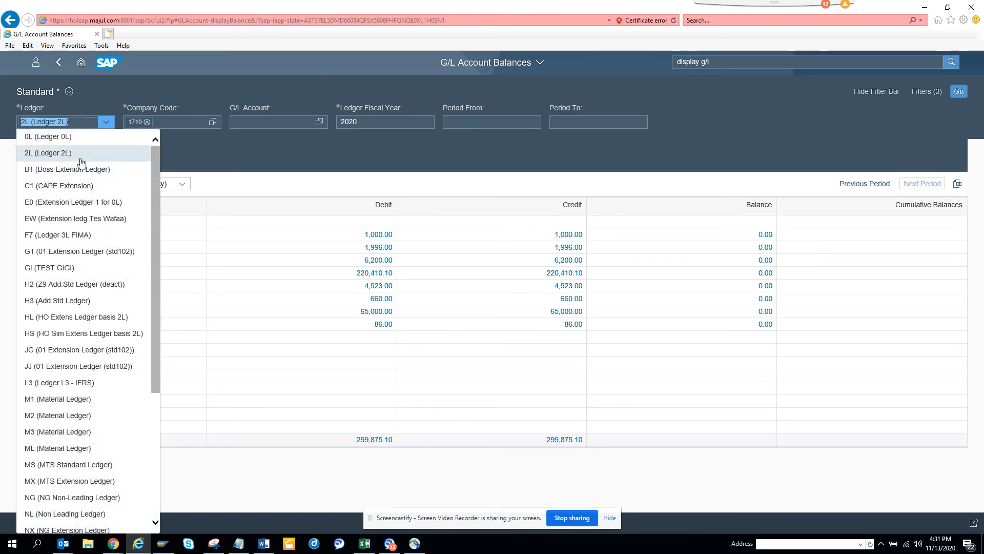
left_click(67, 170)
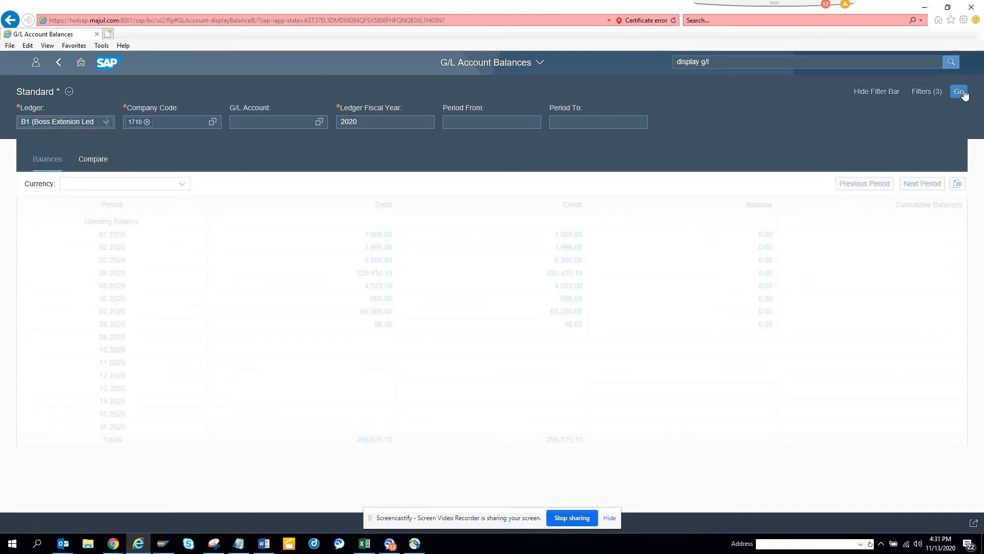
left_click(959, 91)
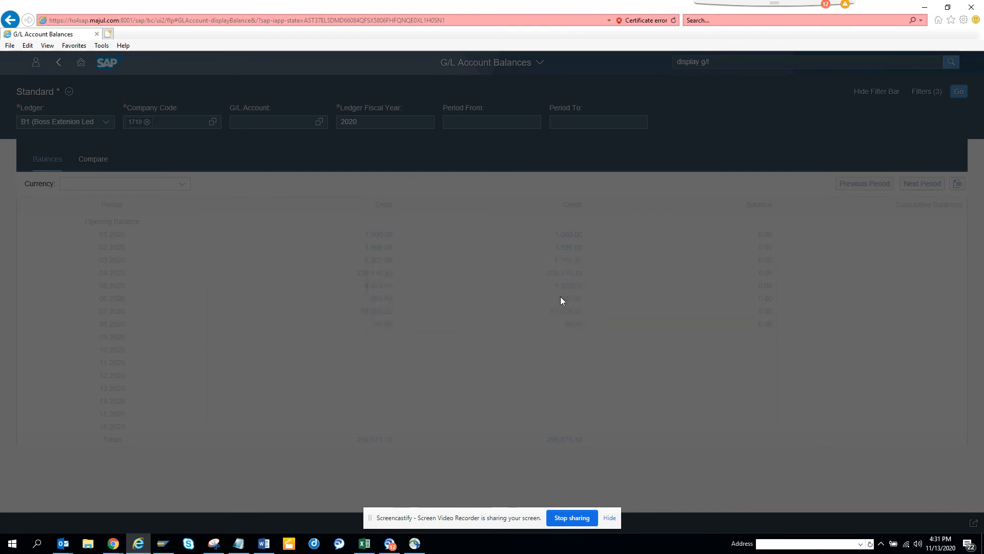
left_click(959, 91)
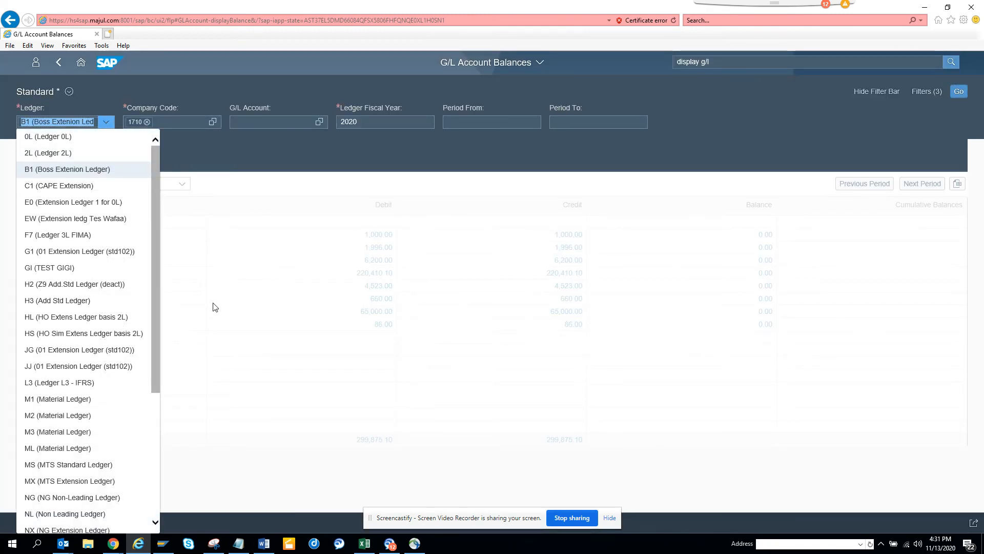
Step: Switch the ledger to Z1 Extension Ledger and reload, again totaling 299,875.10
scroll("down", 3)
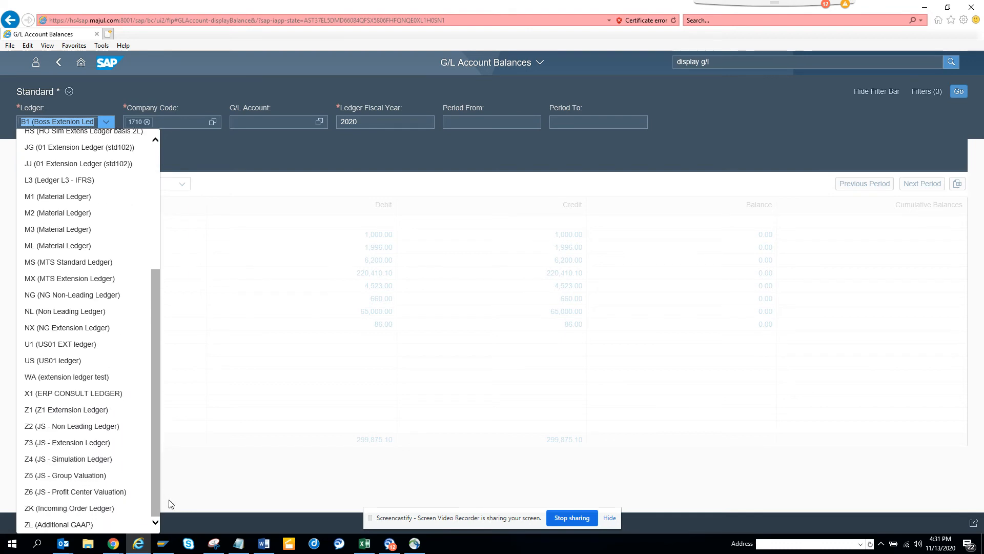
left_click(66, 409)
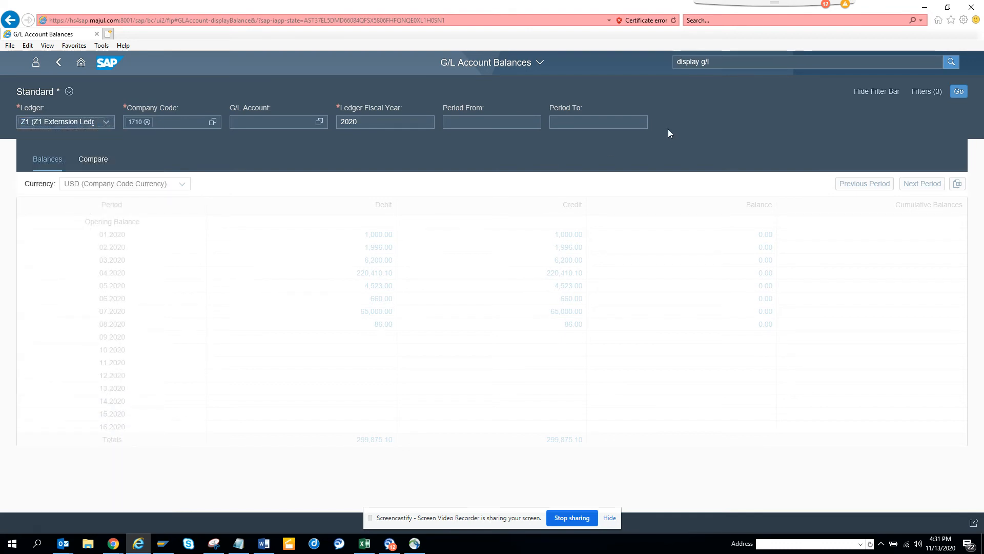
left_click(959, 91)
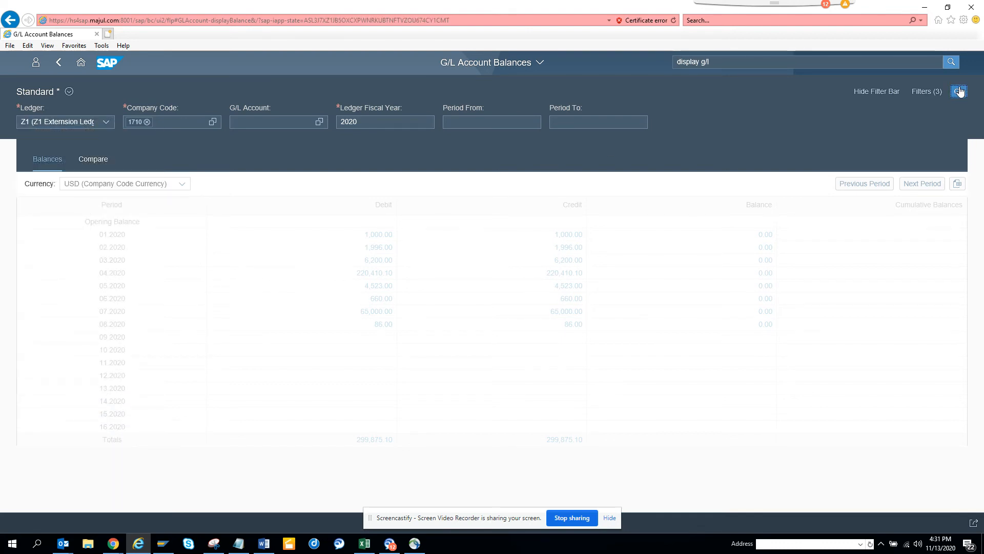
left_click(959, 91)
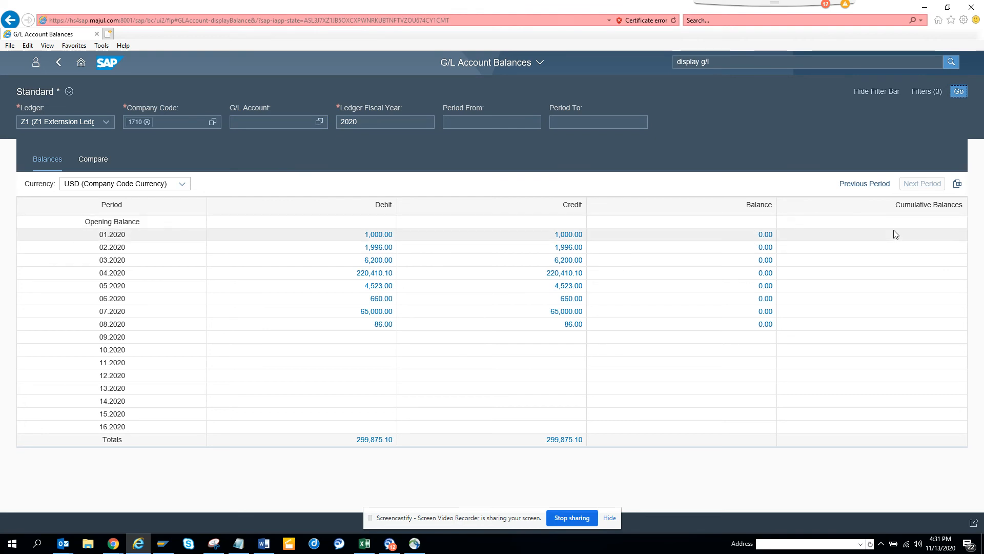
mouse_move(608, 229)
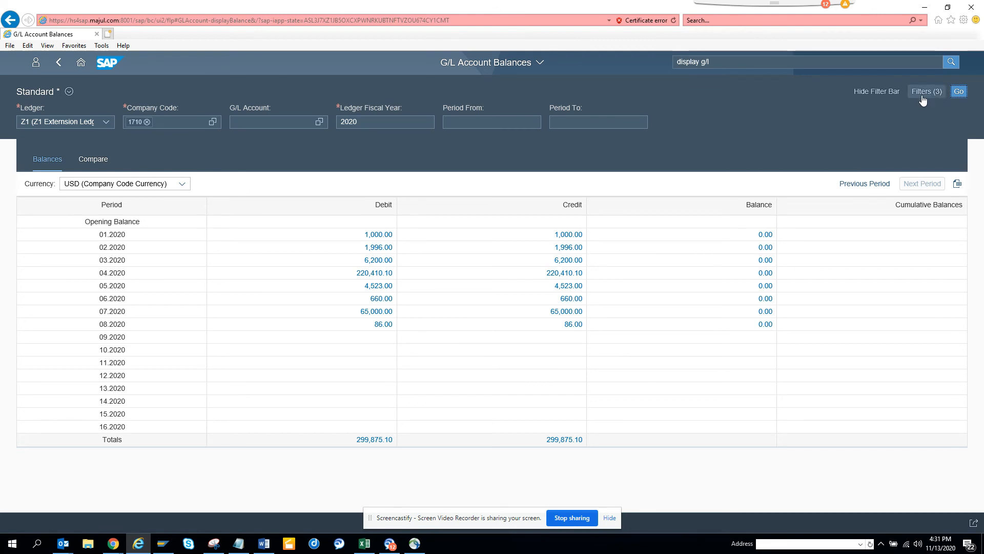
left_click(927, 91)
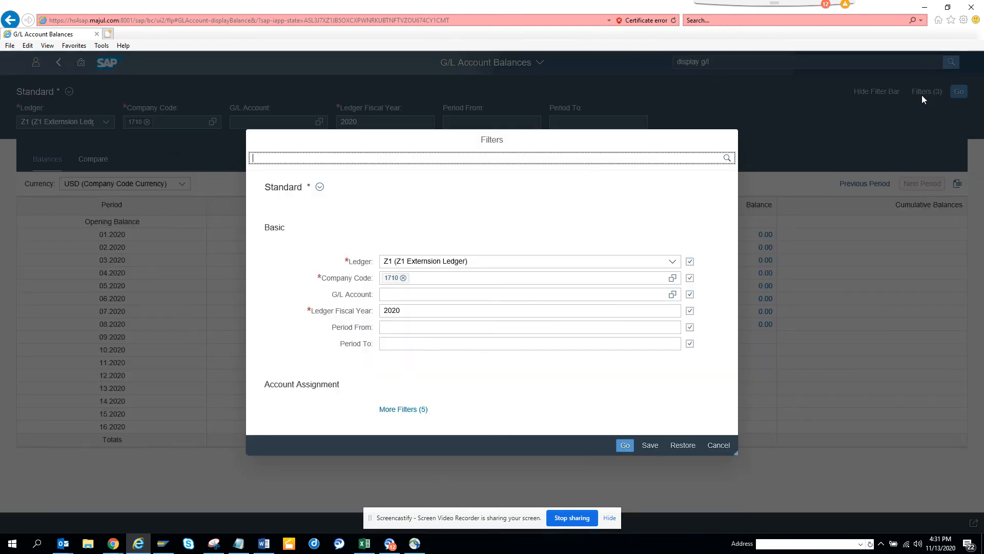
left_click(529, 294)
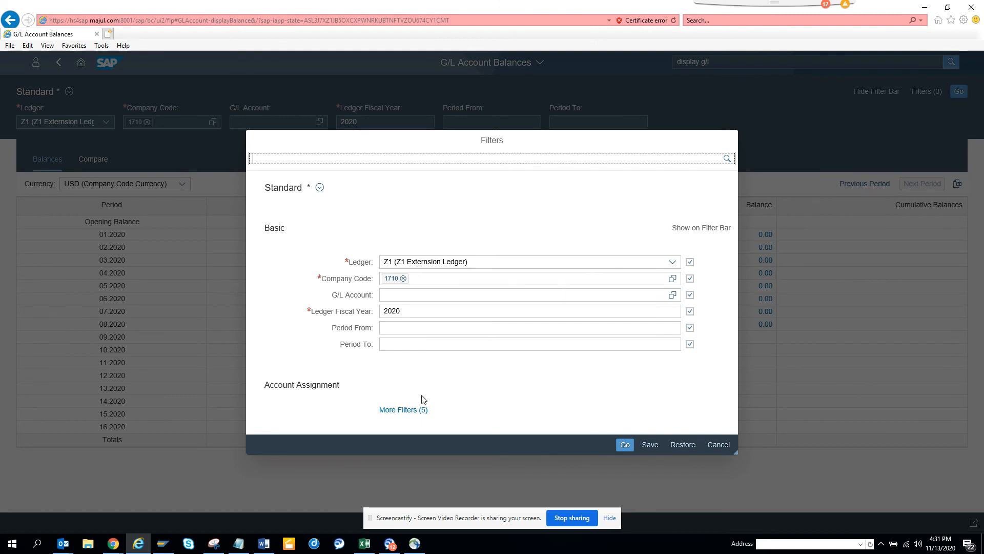
left_click(403, 409)
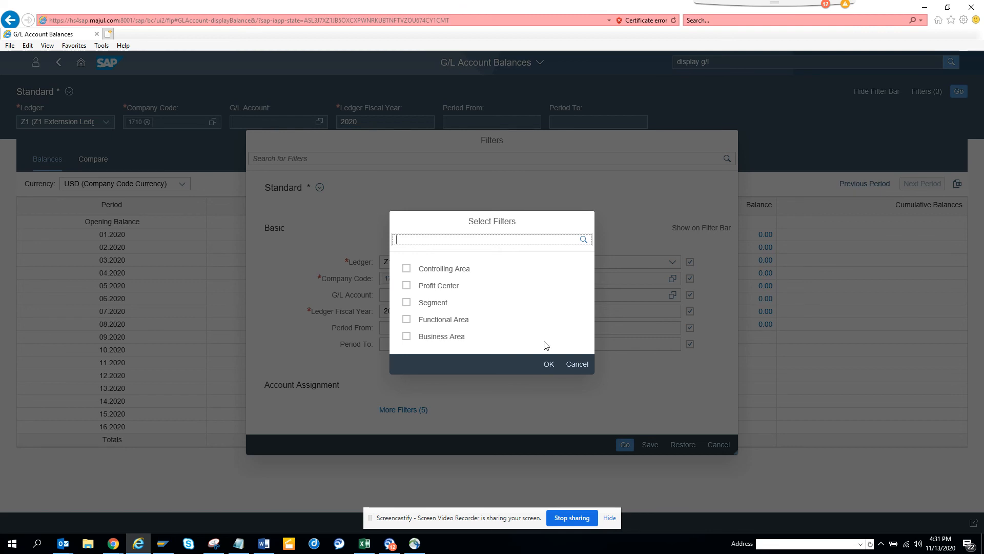
left_click(575, 364)
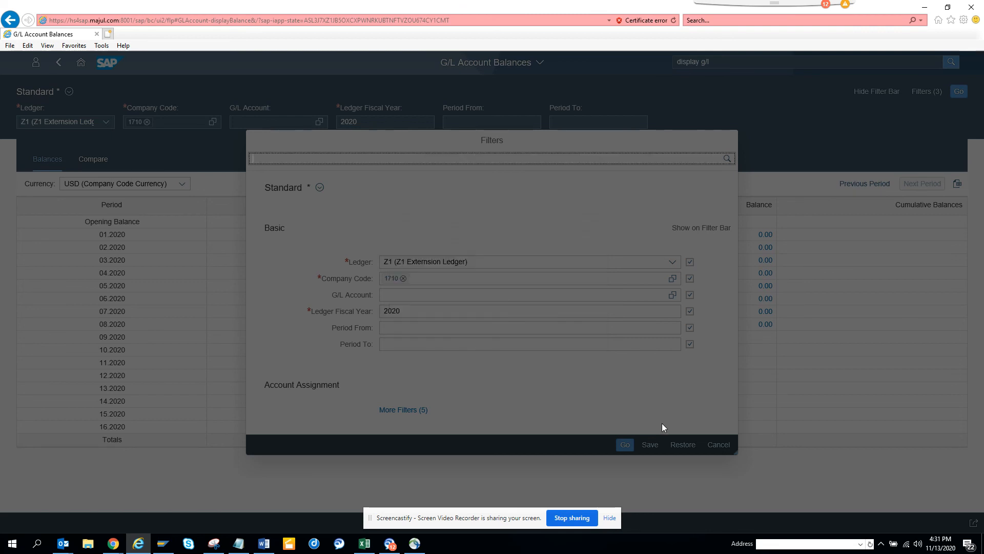
left_click(624, 444)
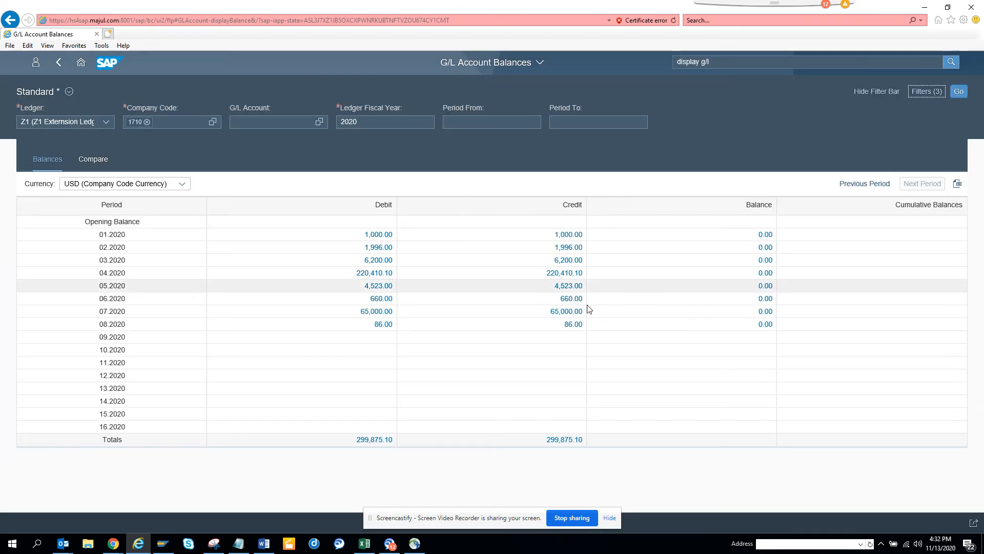
Step: Drill into the 01.2020 debit to show its single 1,000.00 USD line item, reviewing the Fiscal Period condition
left_click(378, 234)
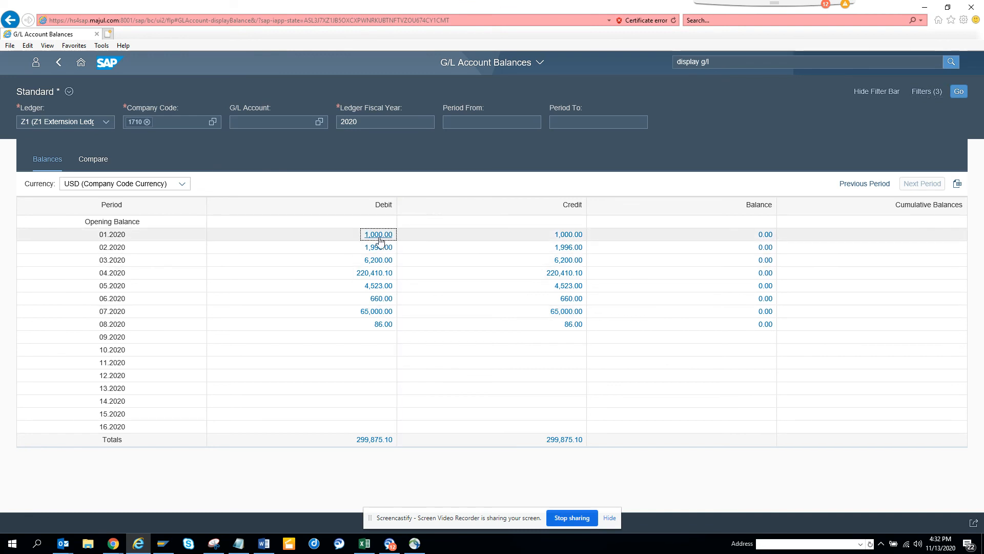
left_click(378, 234)
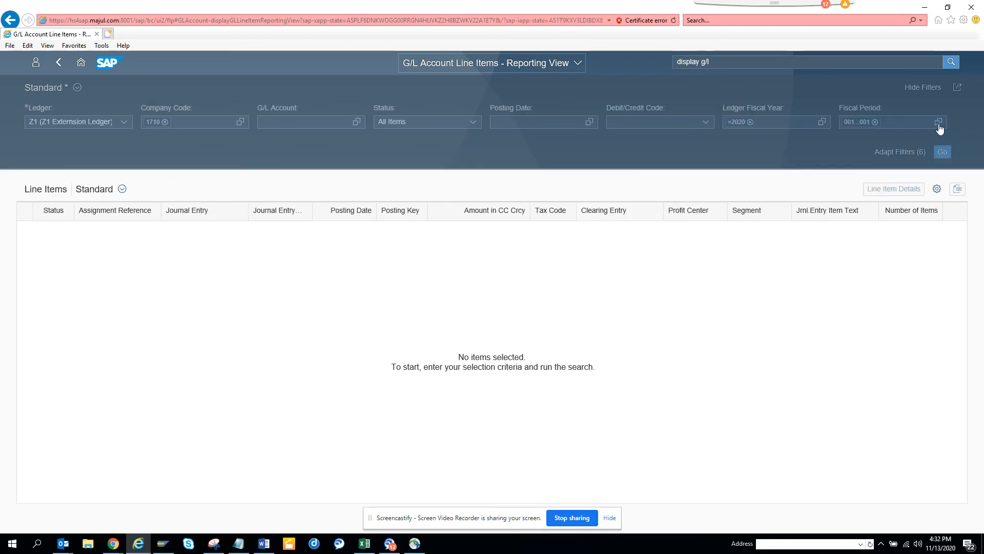
left_click(940, 122)
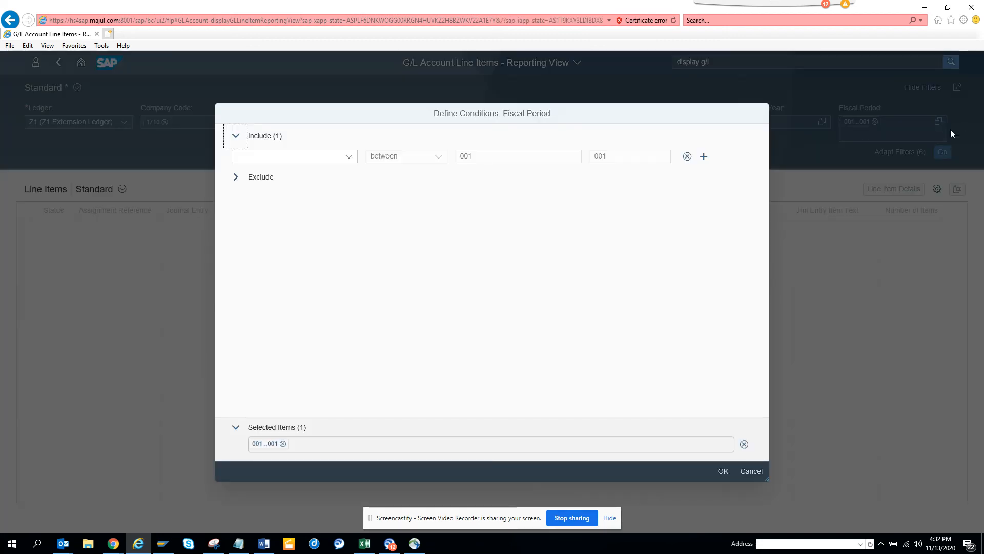
left_click(721, 470)
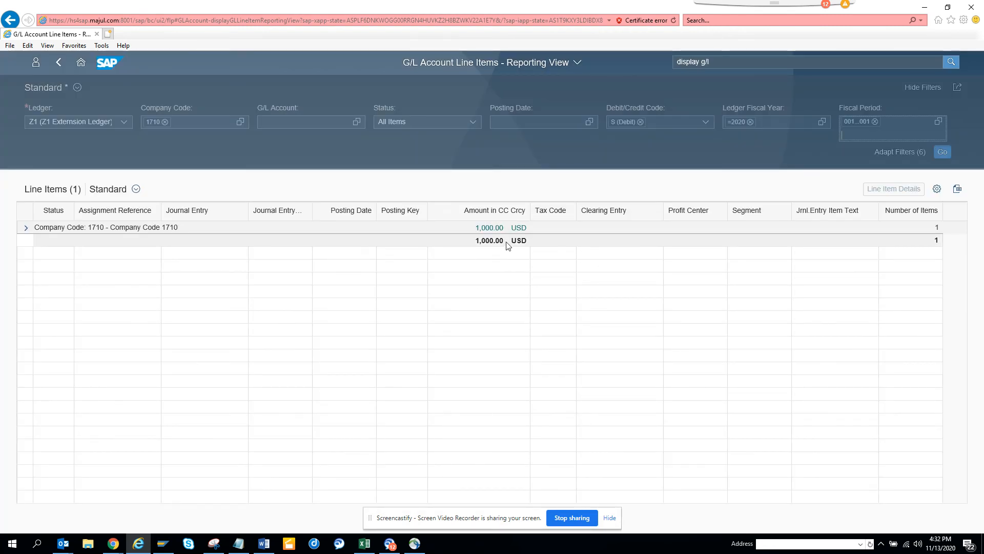
mouse_move(325, 240)
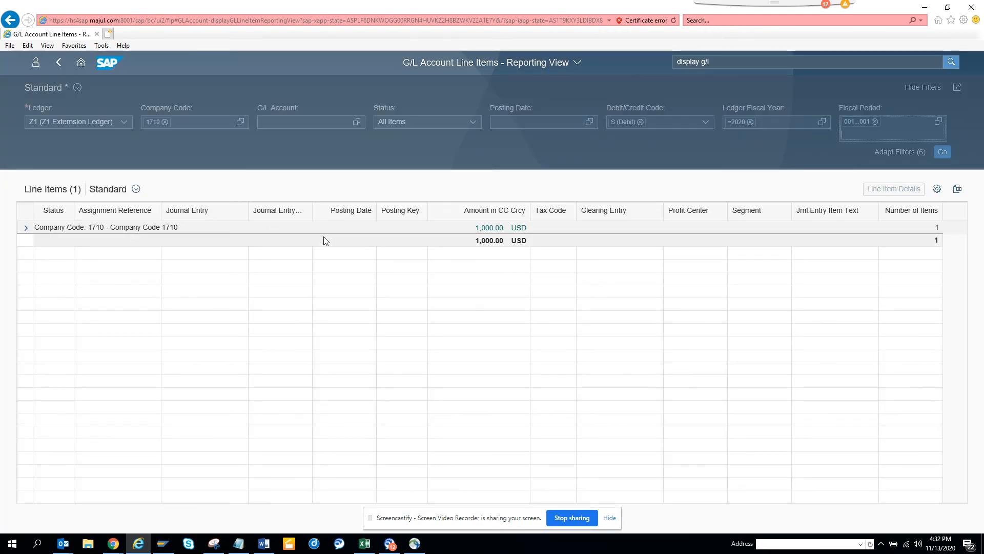